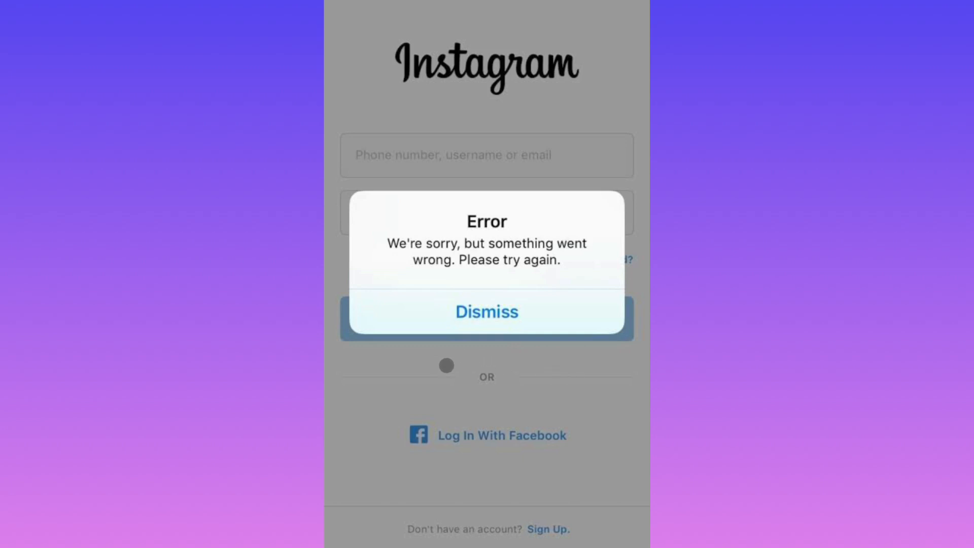
pyautogui.moveTo(417, 266)
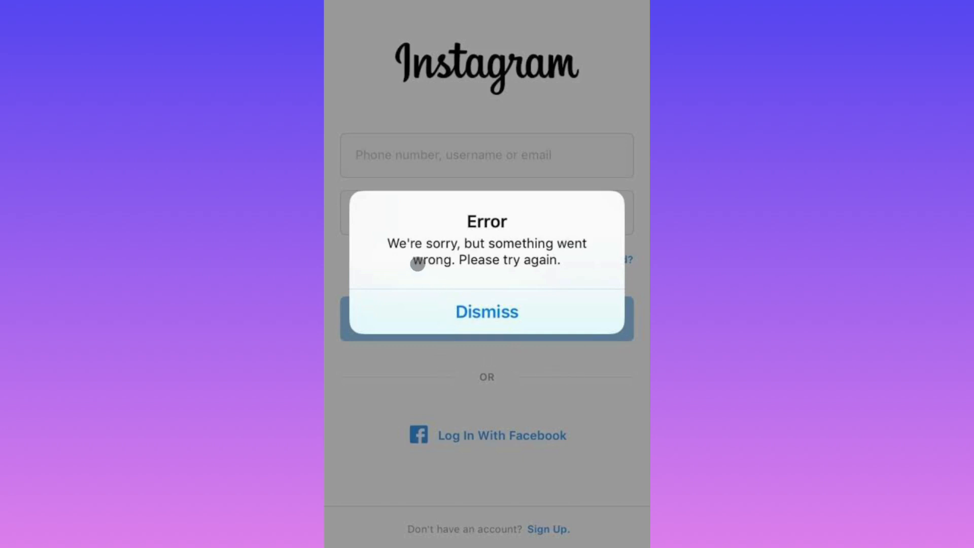
pyautogui.moveTo(434, 280)
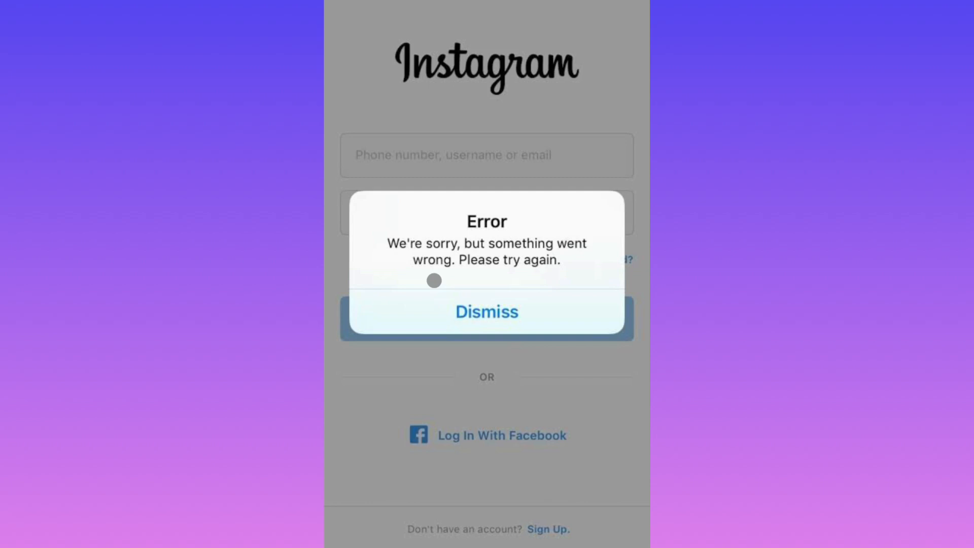
pyautogui.moveTo(546, 270)
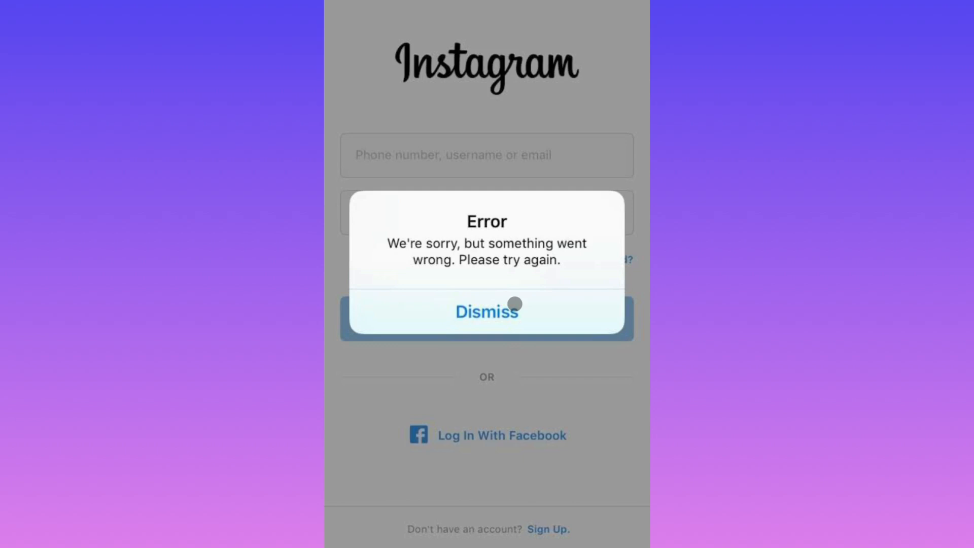
# Dismiss the Instagram login error and confirm Wi-Fi is connected to Tenda_58BA08 in Settings
pyautogui.click(487, 312)
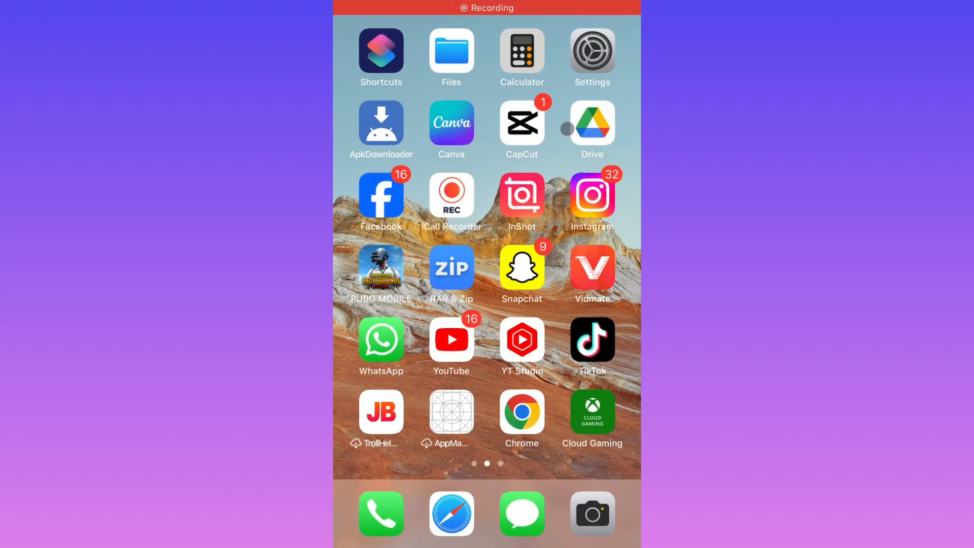
pyautogui.click(592, 51)
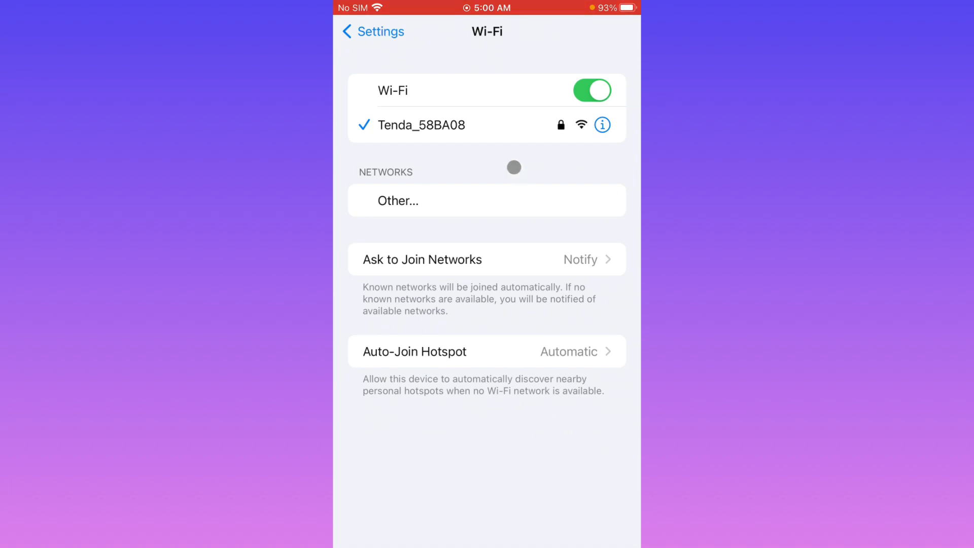
pyautogui.click(374, 31)
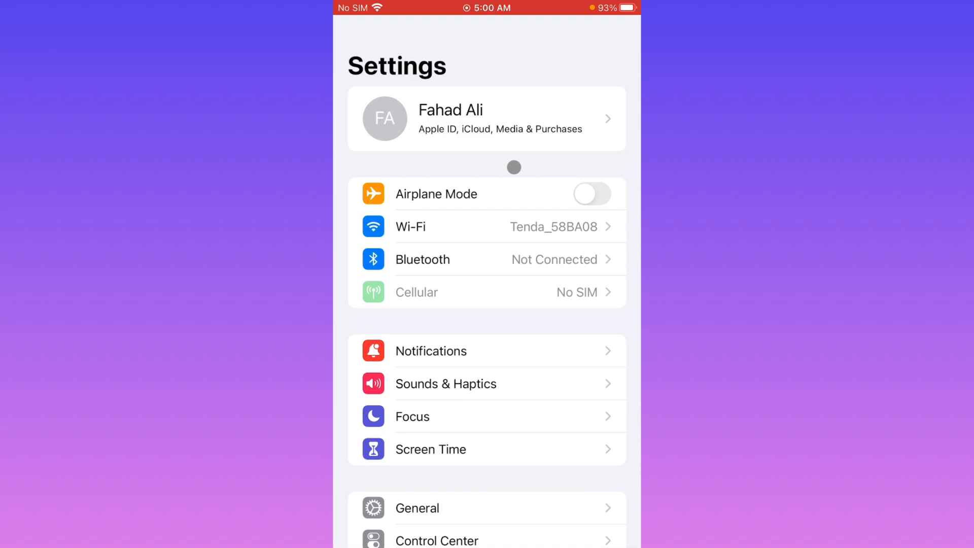
pyautogui.scroll(-3)
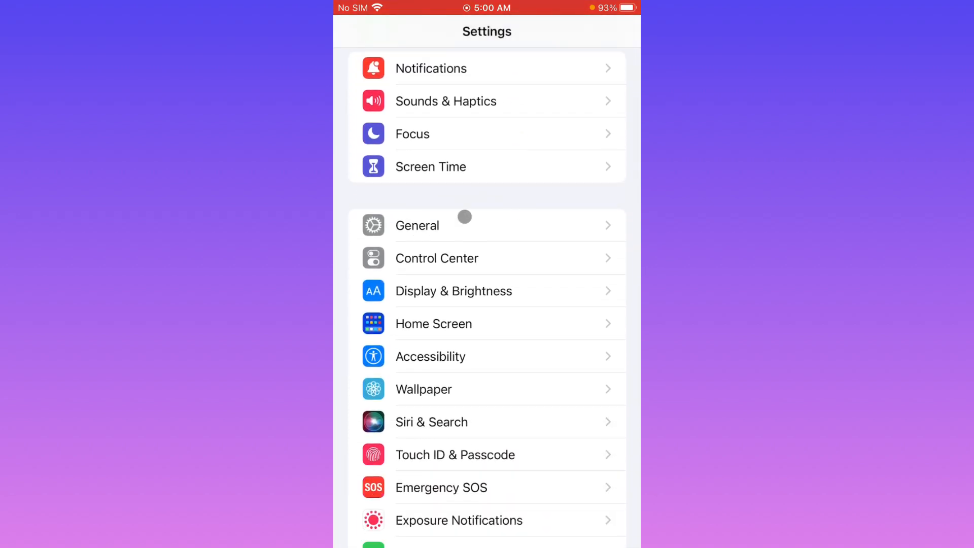
# Confirm VPN is not connected under General, then bring up the Transfer or Reset iPhone choices
pyautogui.click(417, 225)
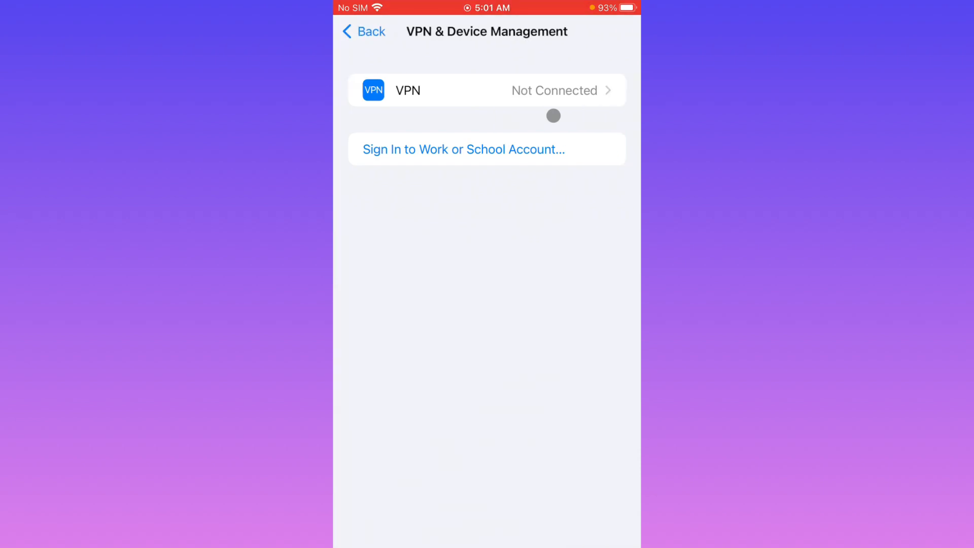
pyautogui.click(362, 31)
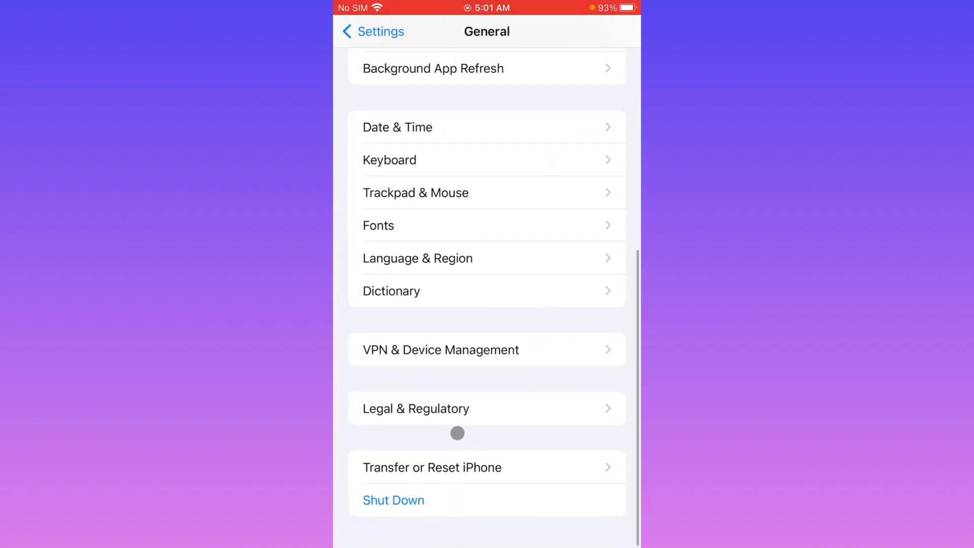
pyautogui.click(432, 468)
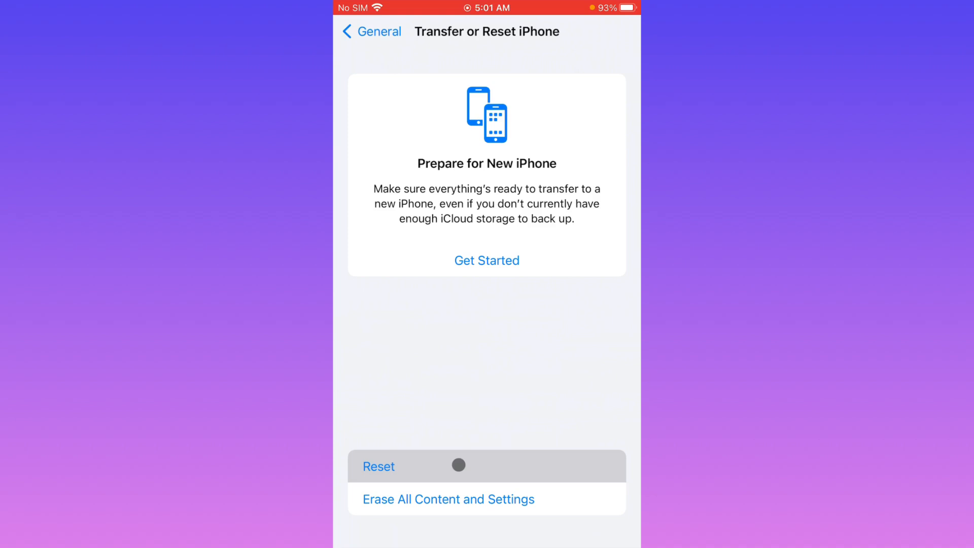
pyautogui.click(379, 466)
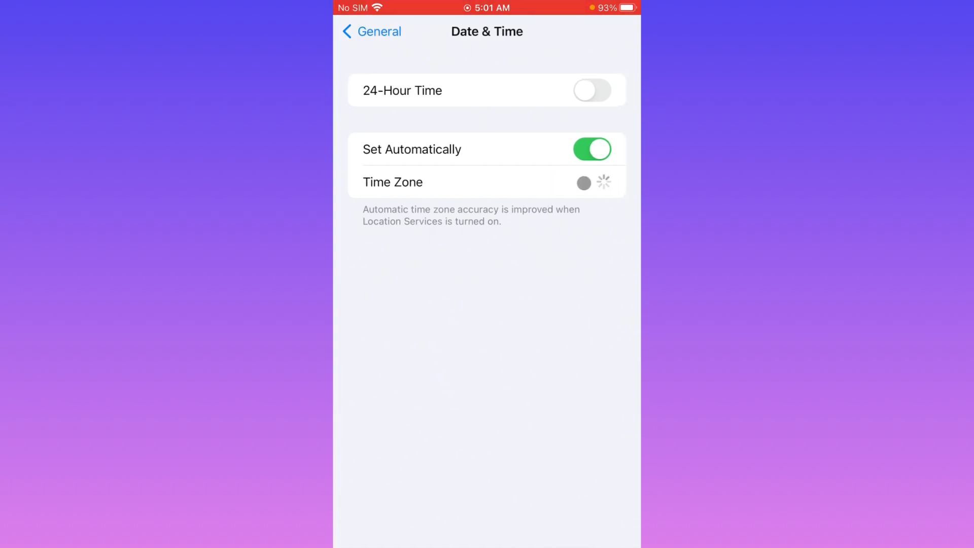
# Search the App Store for 'insta' and check the Instagram listing for an available update
pyautogui.click(371, 31)
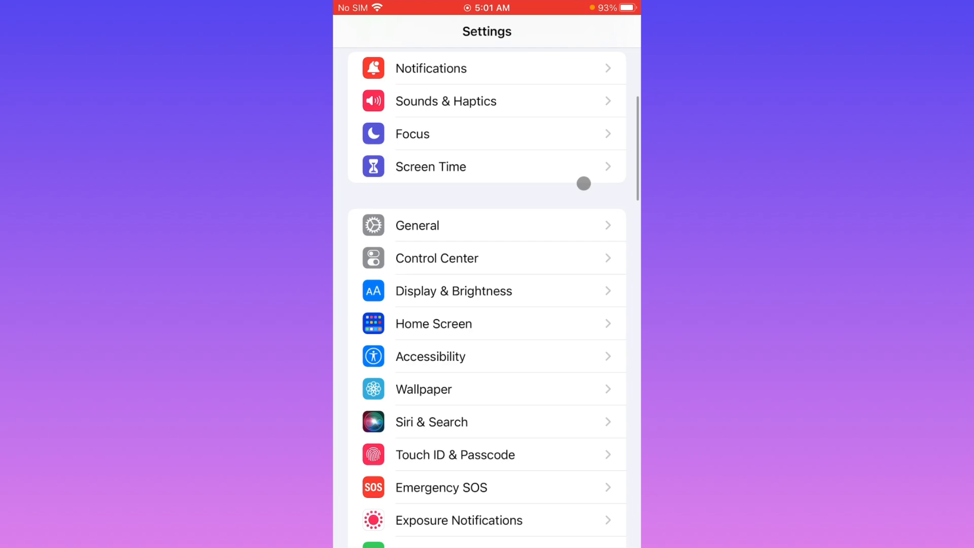
pyautogui.press('home')
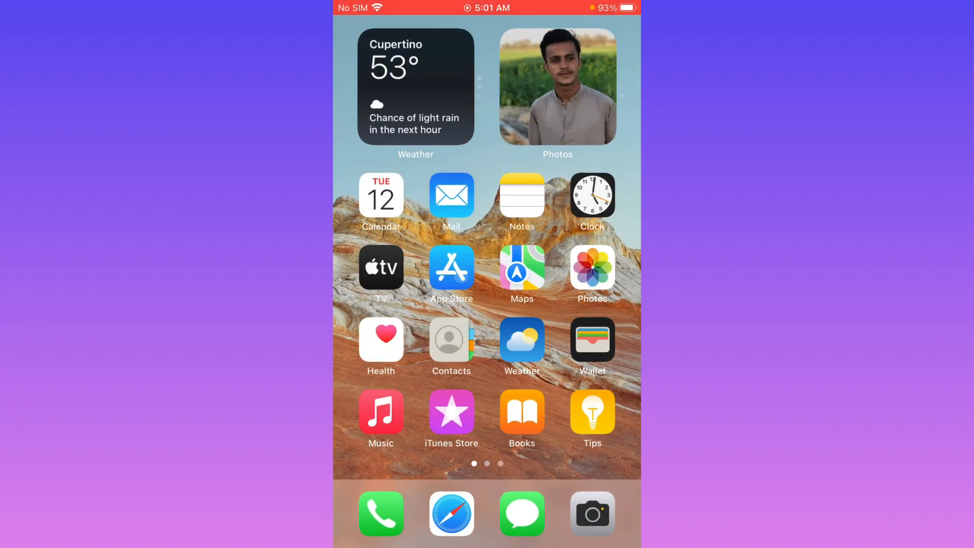
pyautogui.click(452, 266)
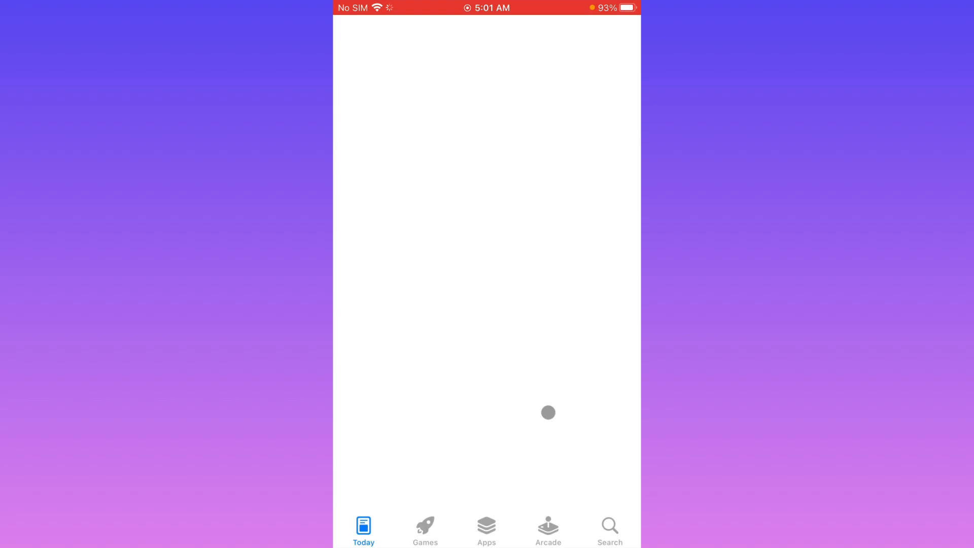
pyautogui.click(610, 530)
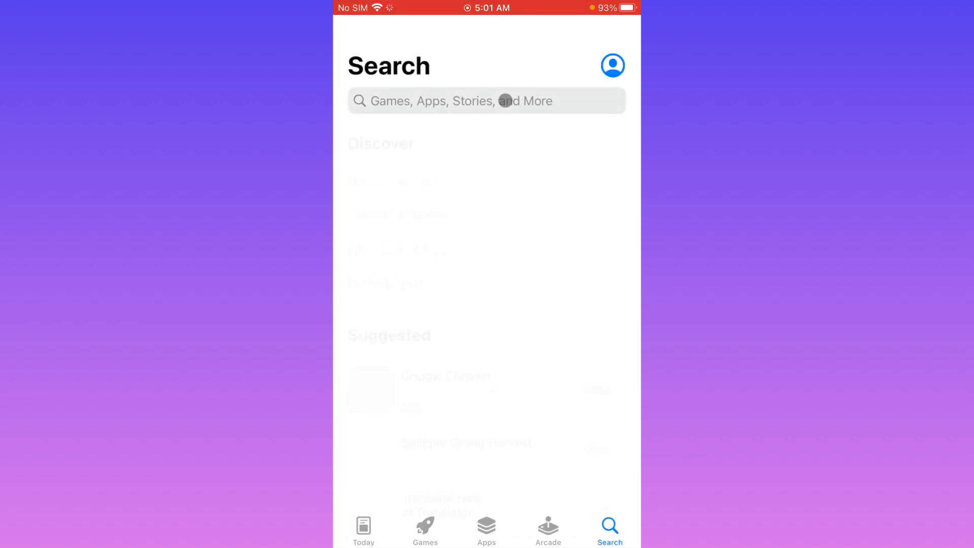
pyautogui.write('insta')
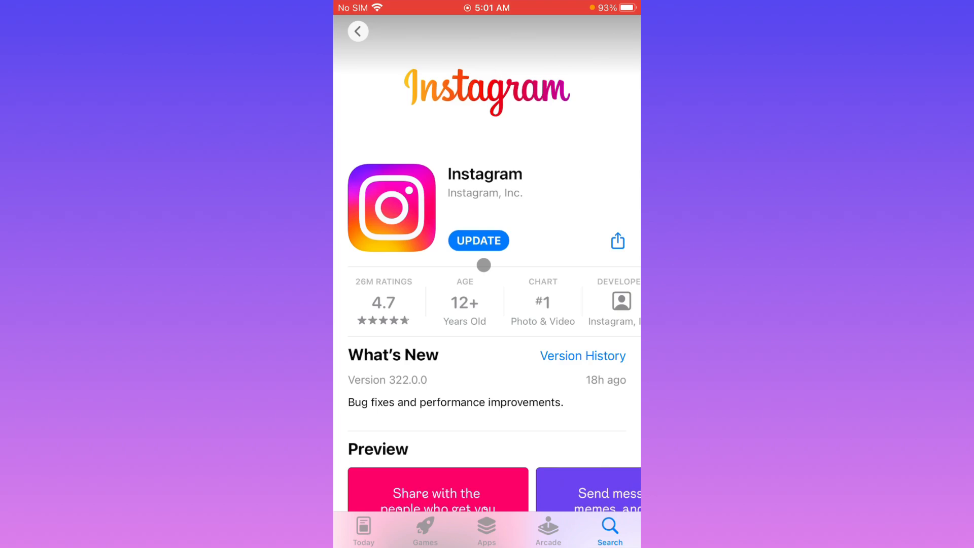
pyautogui.scroll(-3)
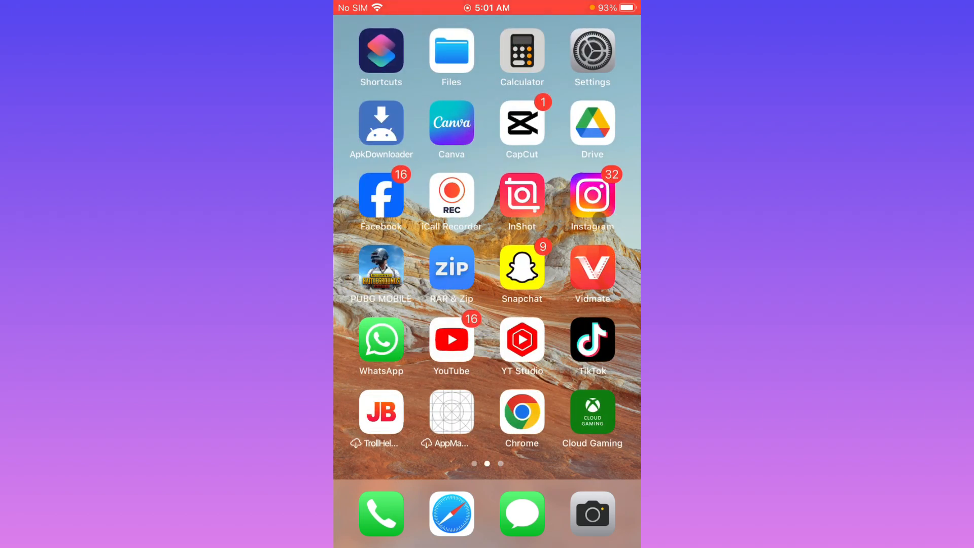
# In General > iPhone Storage, select Instagram (v320.0.2, 260.4 MB) and offload the app
pyautogui.hscroll(-3)
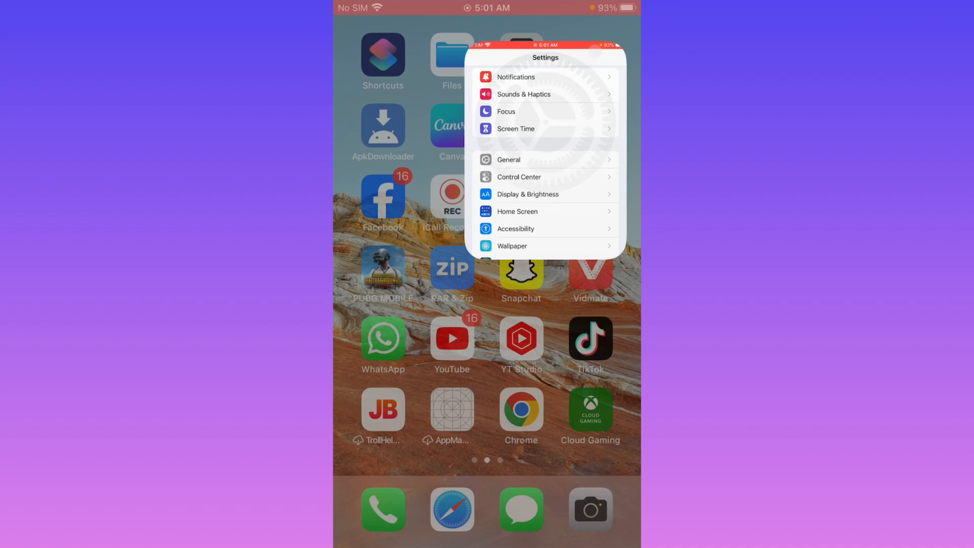
pyautogui.click(509, 159)
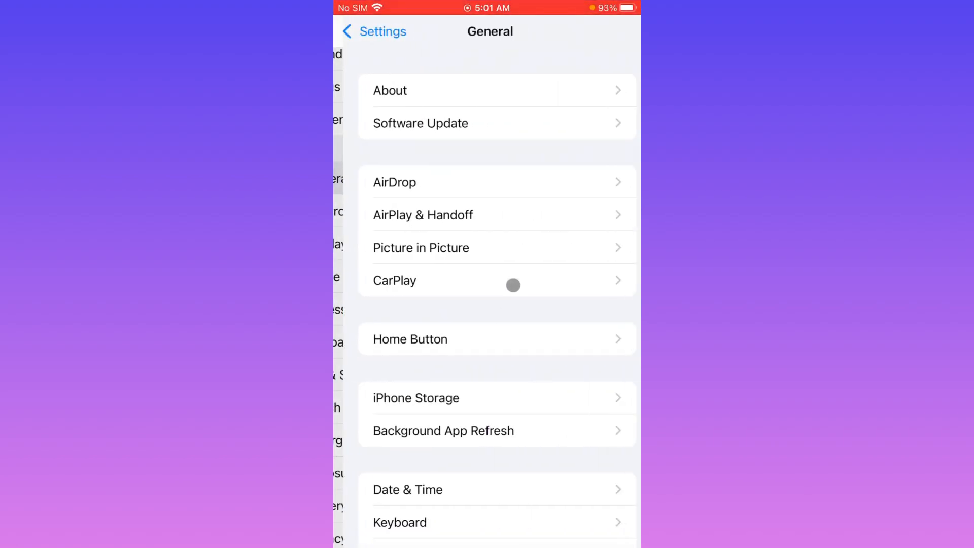
pyautogui.click(417, 398)
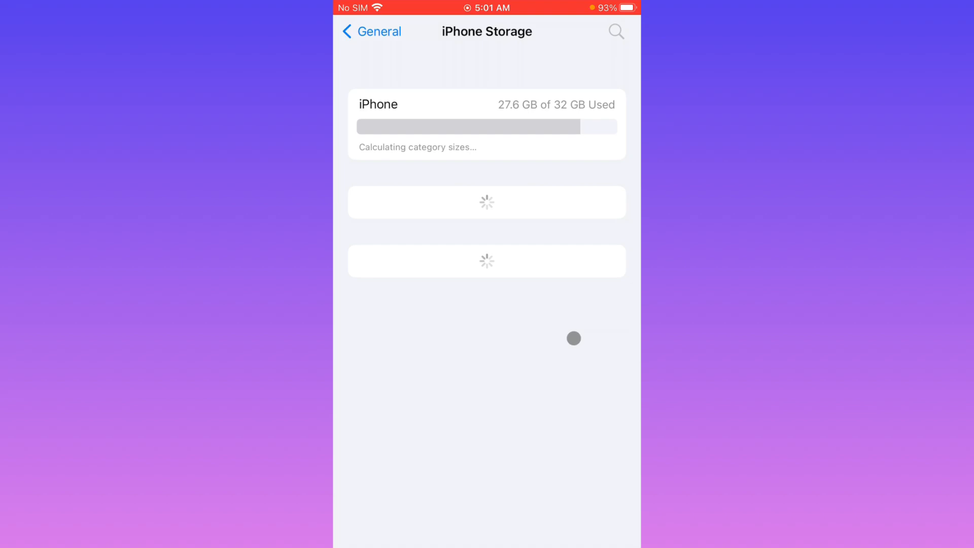
pyautogui.scroll(-3)
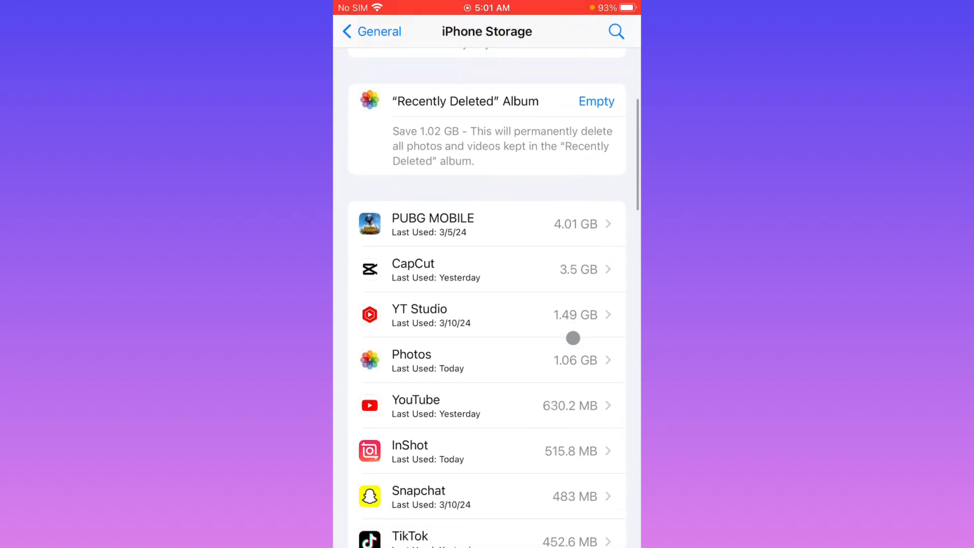
pyautogui.scroll(-3)
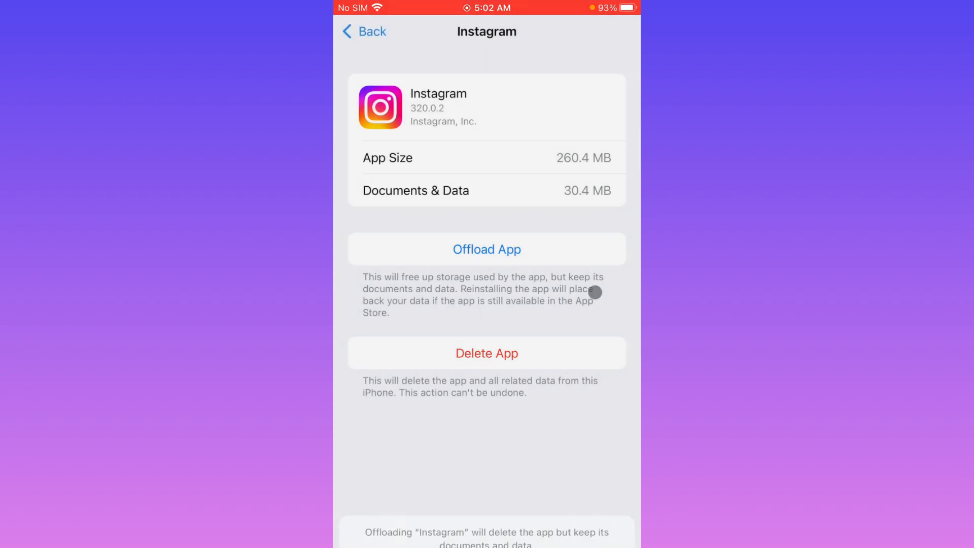
pyautogui.click(364, 31)
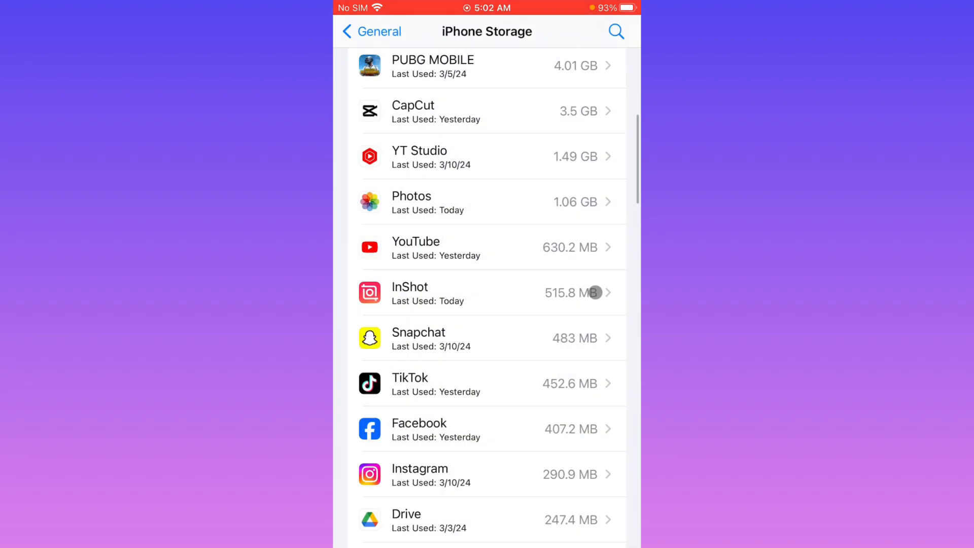